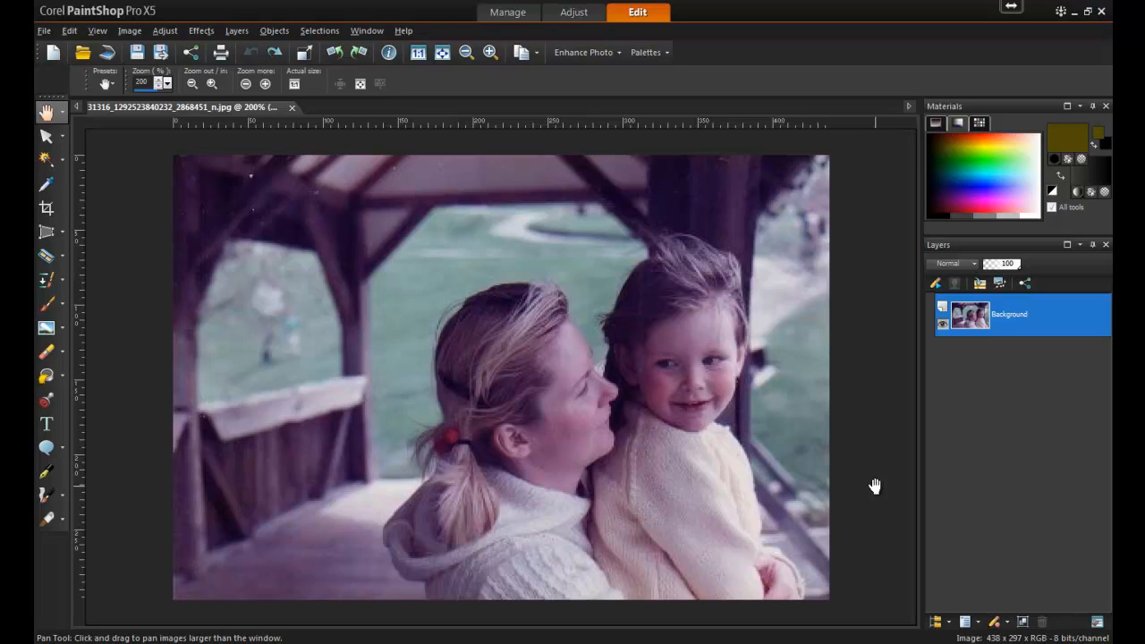
mouse_move(417, 261)
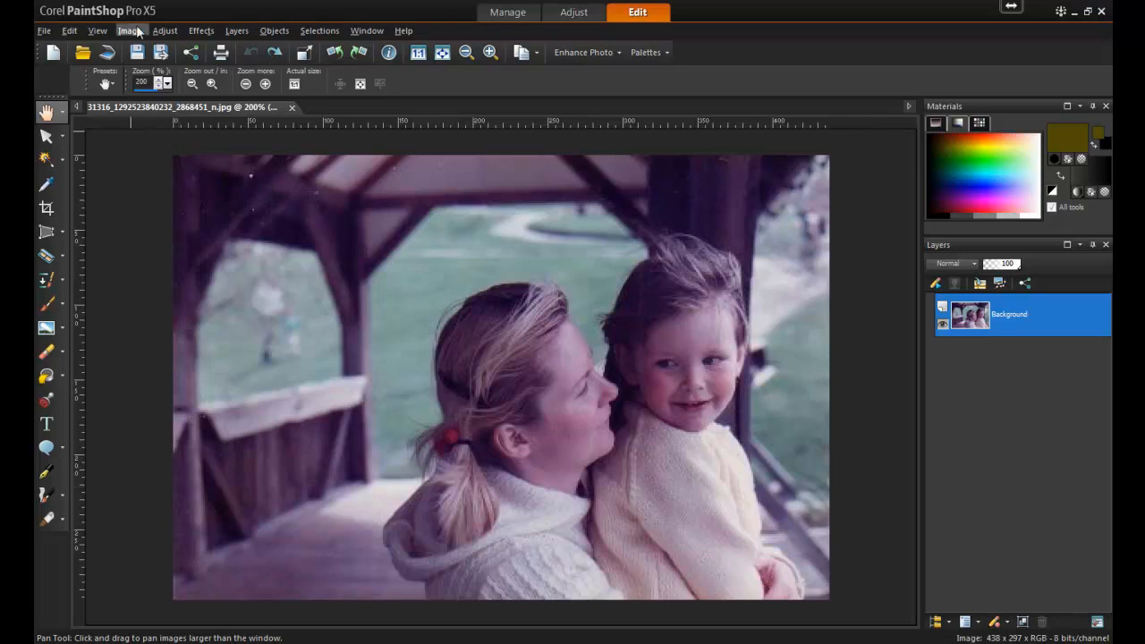
Step: Resize the photo via Image > Resize to 300 pixels/inch, giving 1770 × 1200 pixels
click(129, 31)
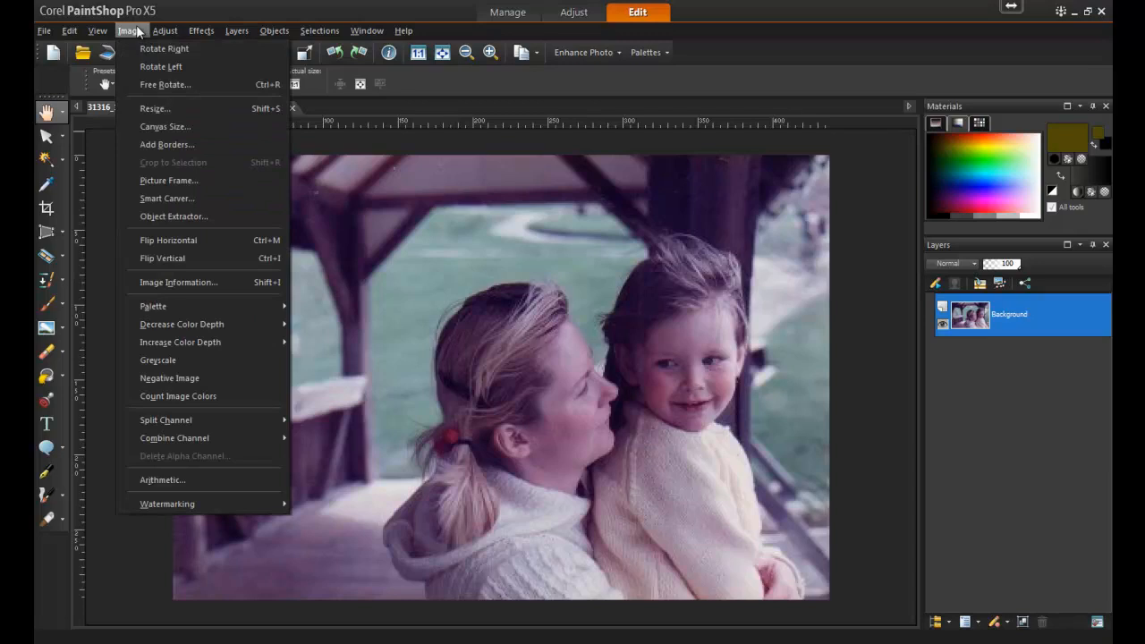
click(154, 109)
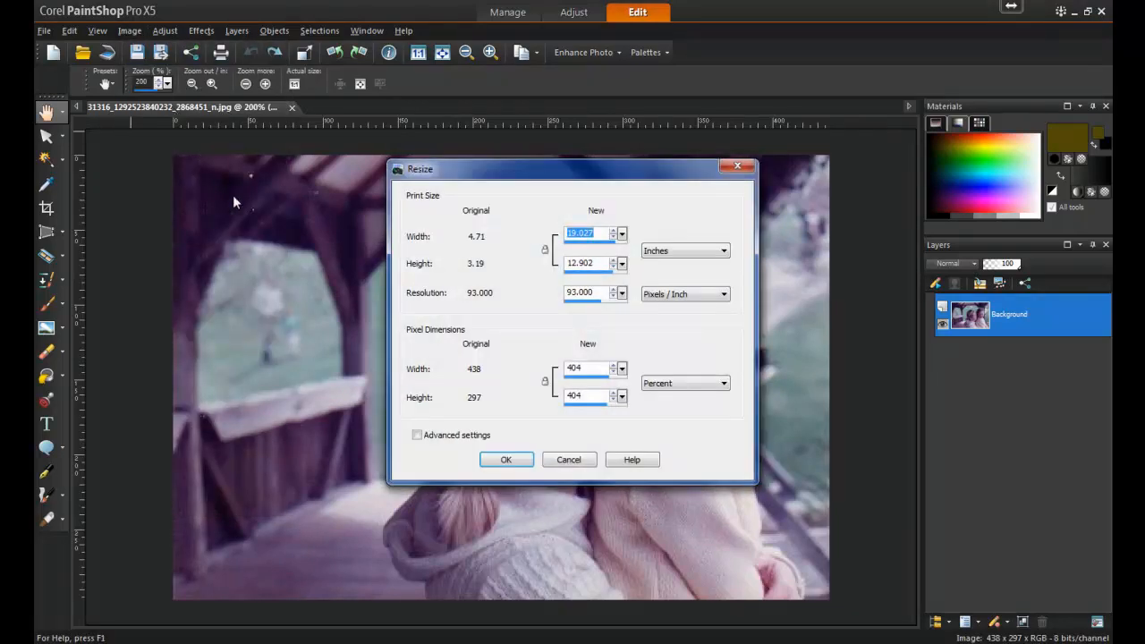
click(587, 293)
text(300.000)
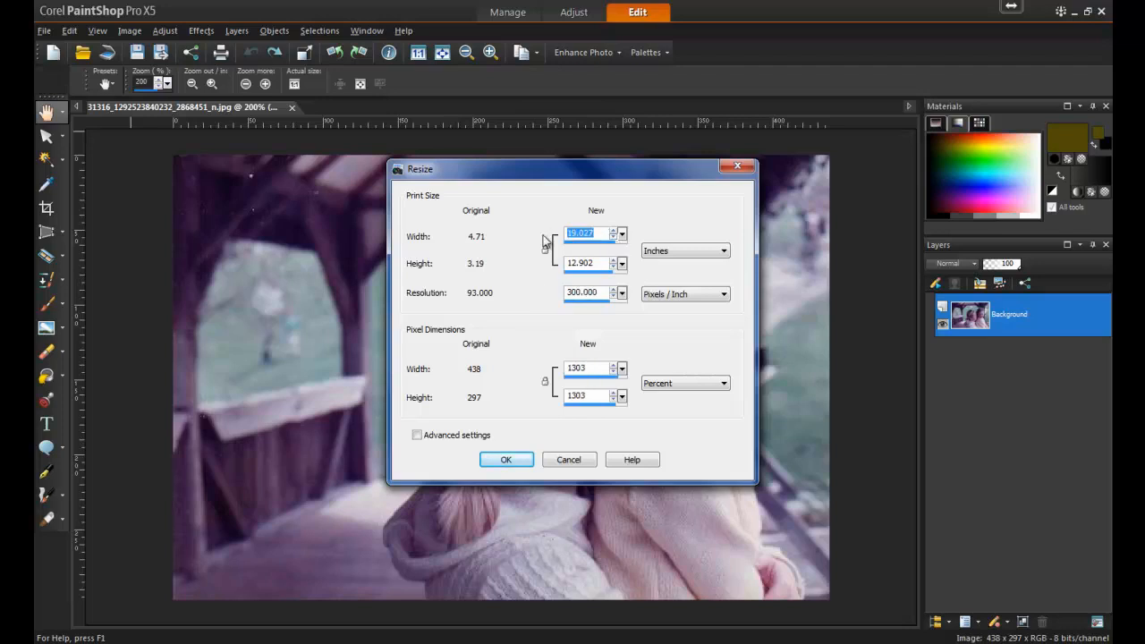
text(6)
click(587, 263)
text(4.)
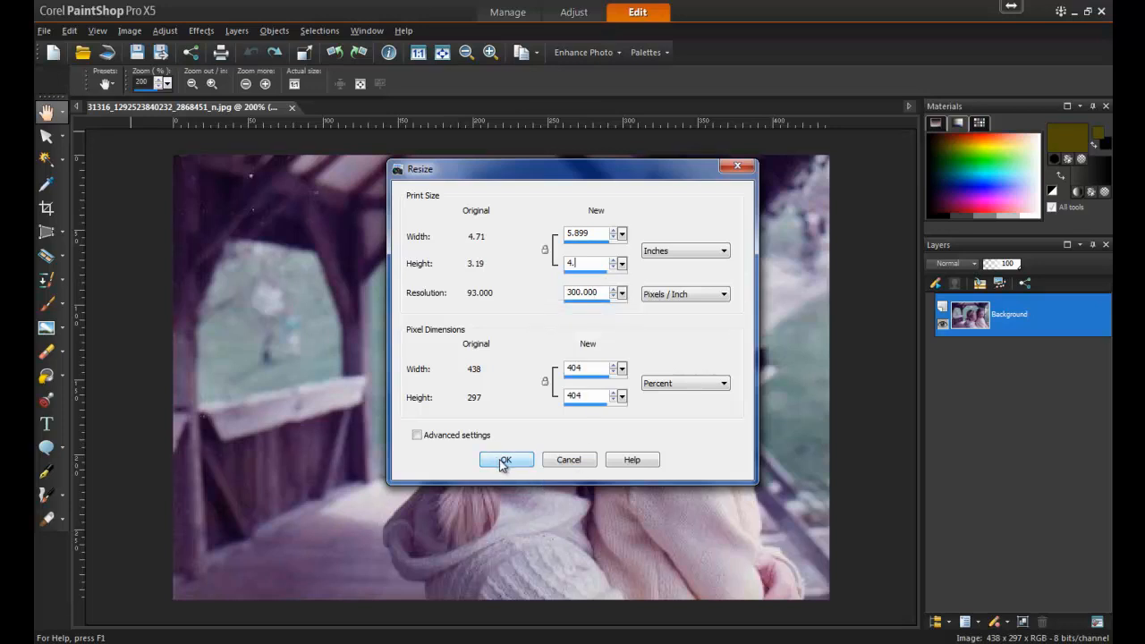
click(508, 460)
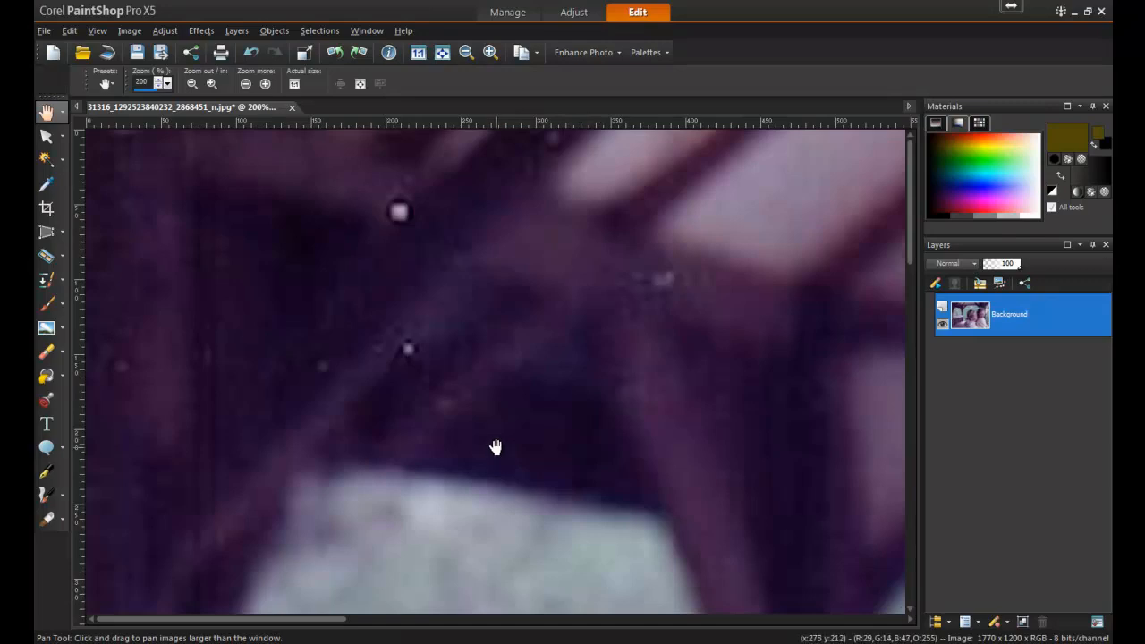
Step: Zoom out to the whole photo and select the Makeover tool's Blemish Fixer for the specks
click(440, 51)
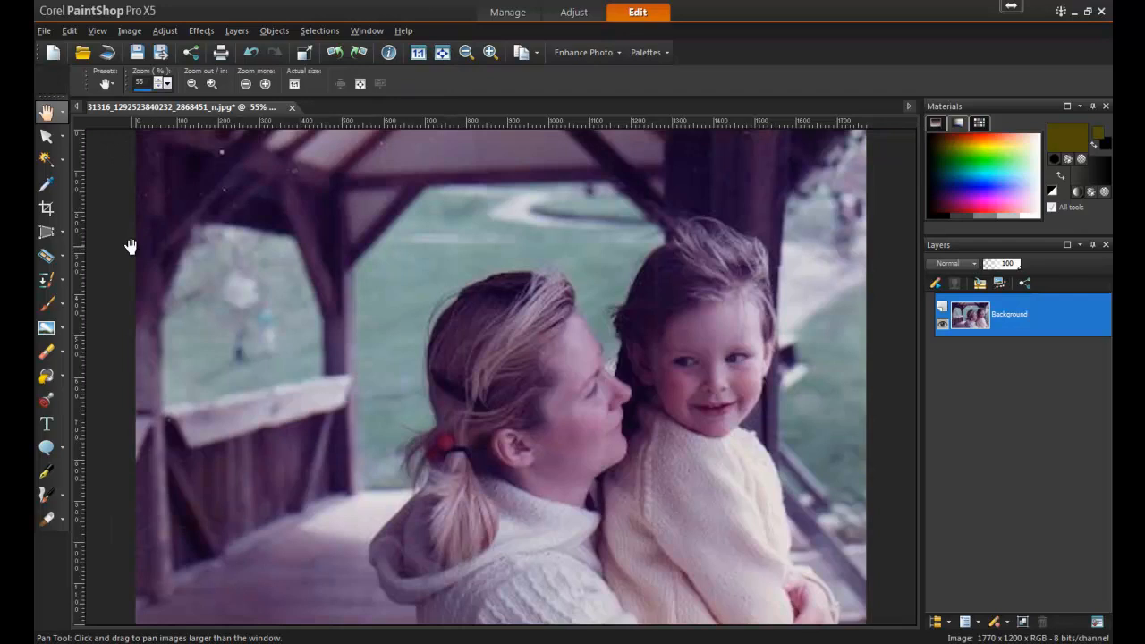
mouse_move(46, 258)
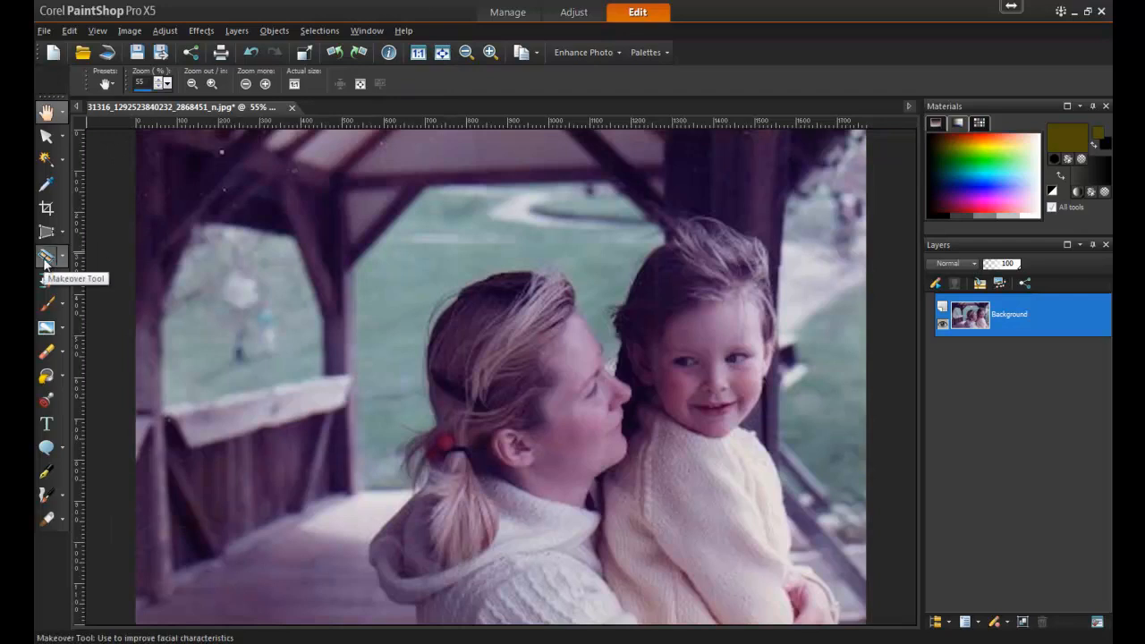
click(47, 258)
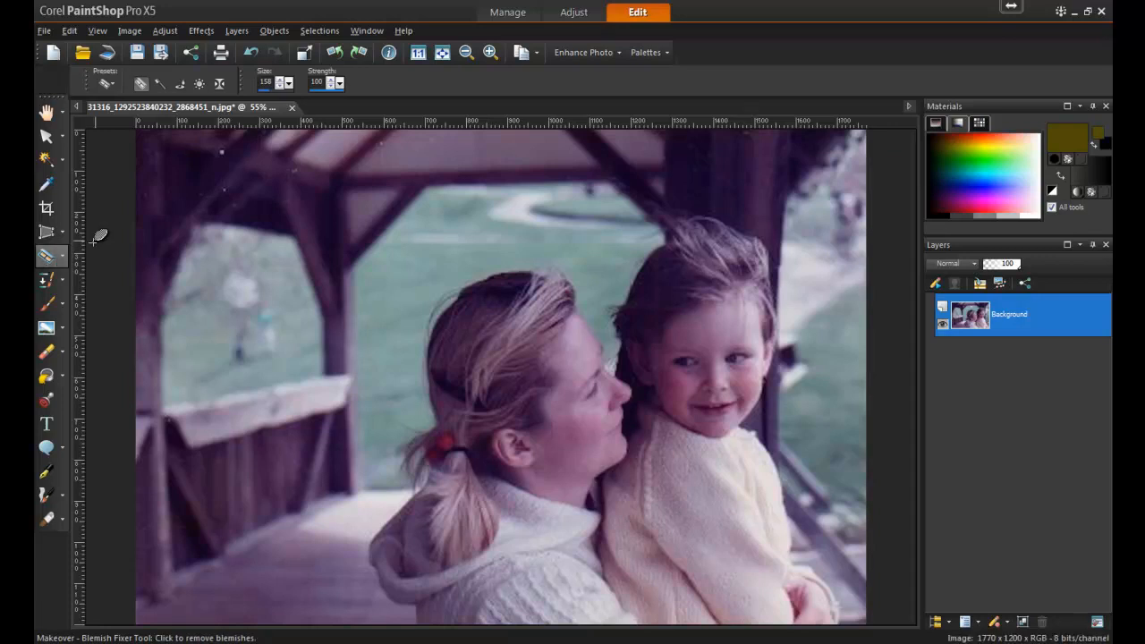
mouse_move(261, 93)
text(35)
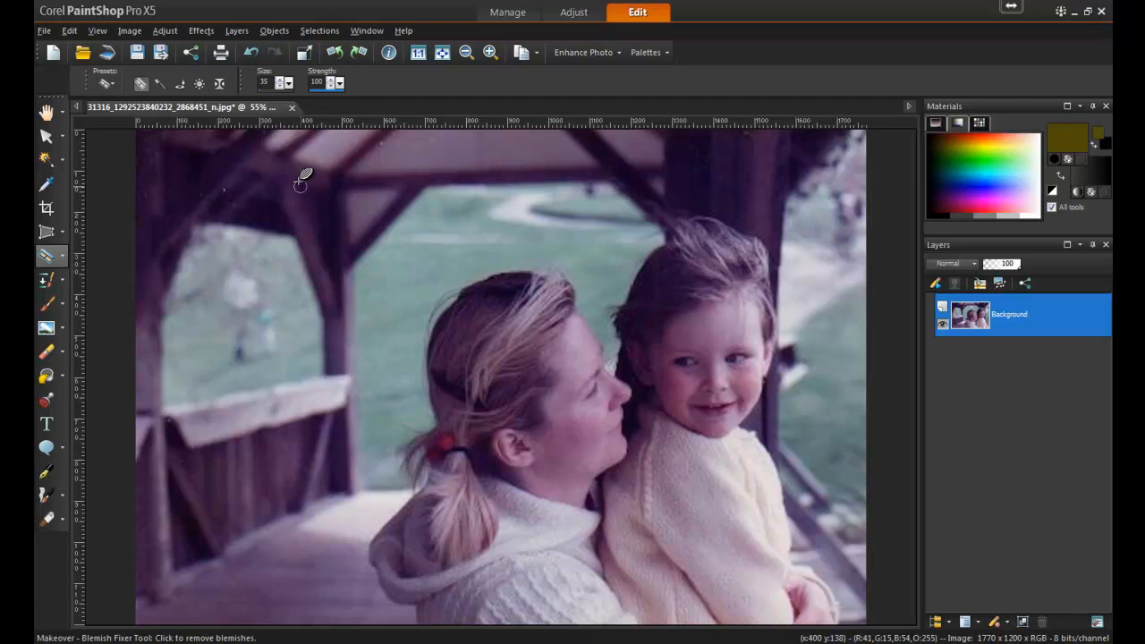
mouse_move(259, 96)
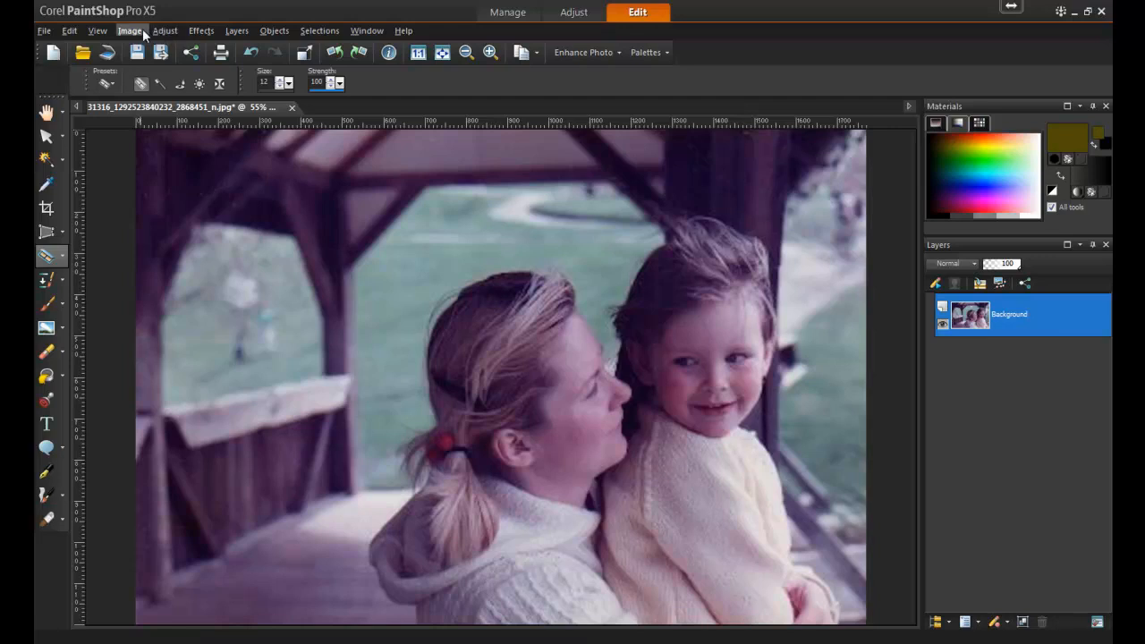
Step: Apply Fade Correction at amount 50, checking the preview, to restore greens and skin tones
click(164, 30)
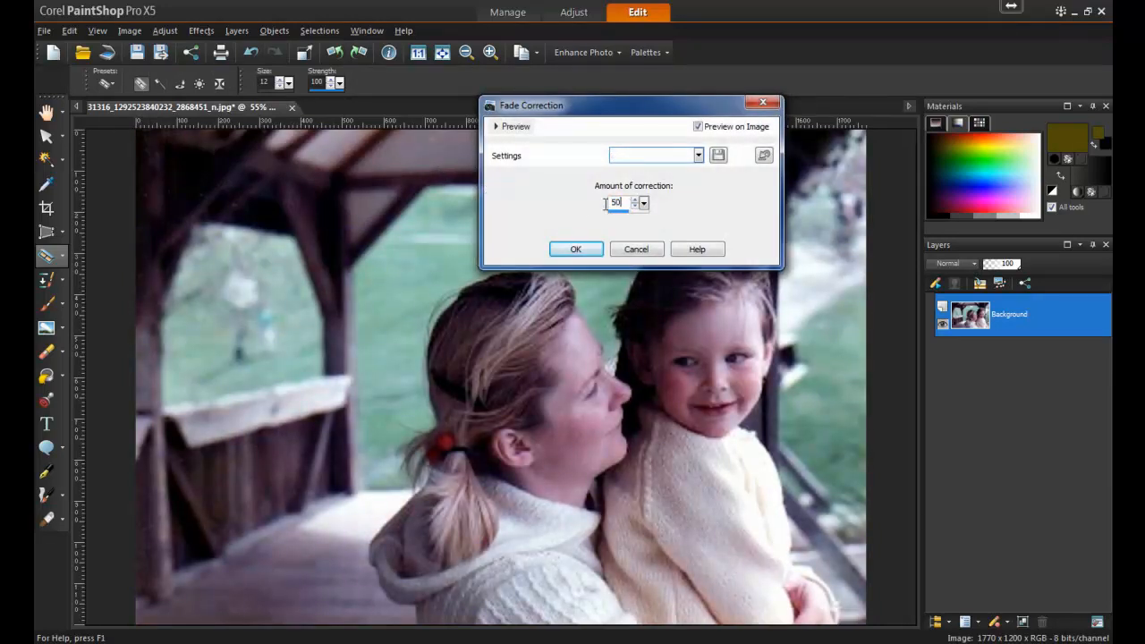
click(697, 125)
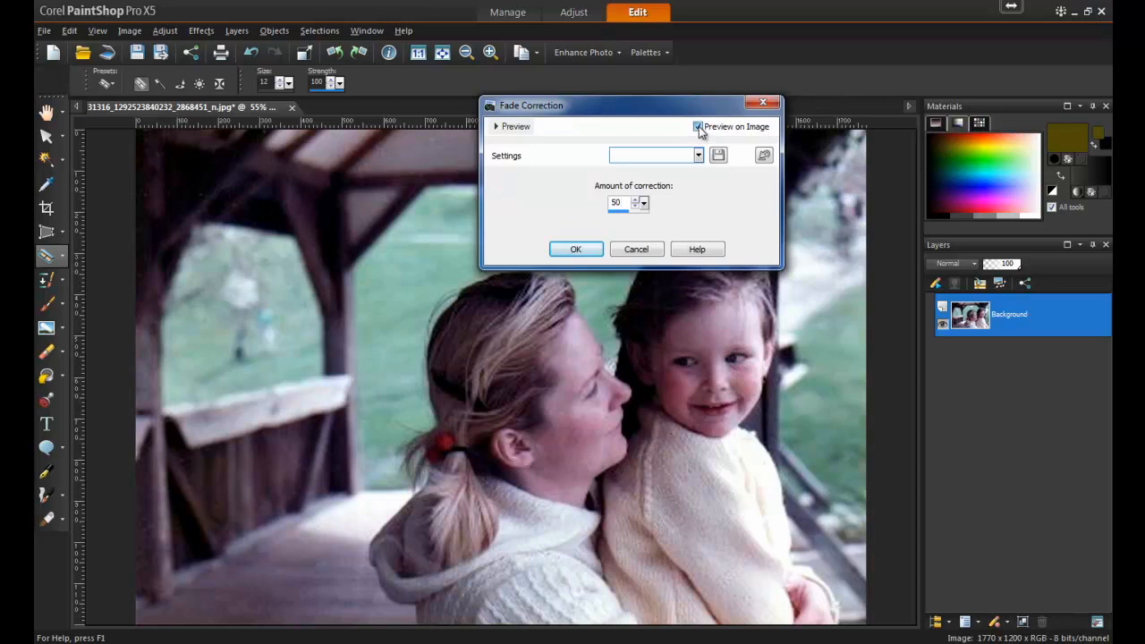
click(698, 126)
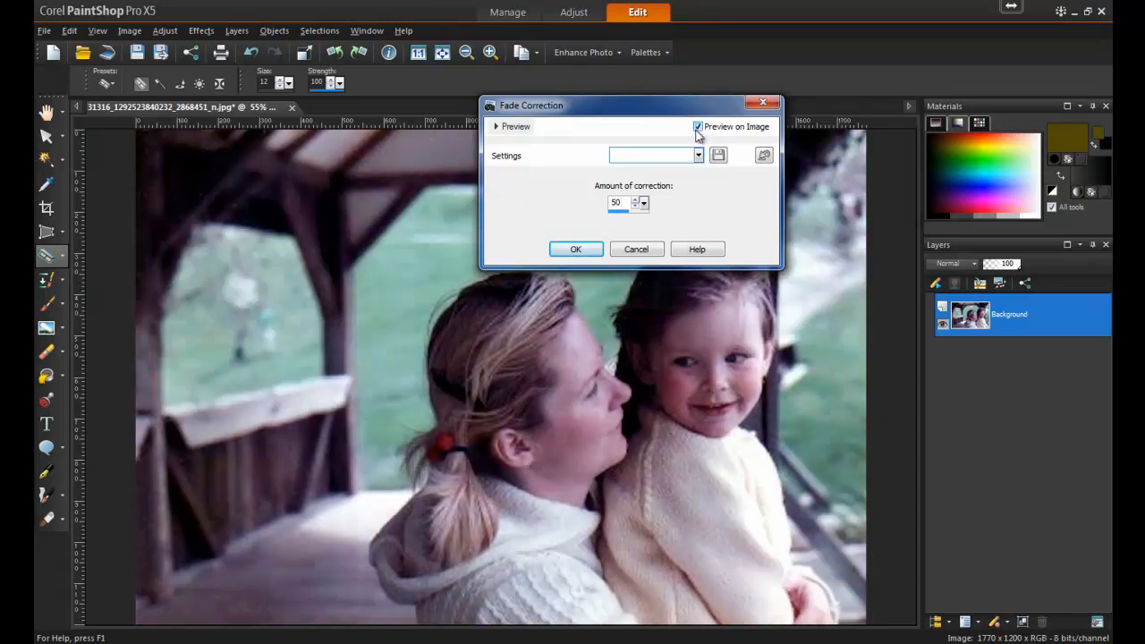
click(576, 248)
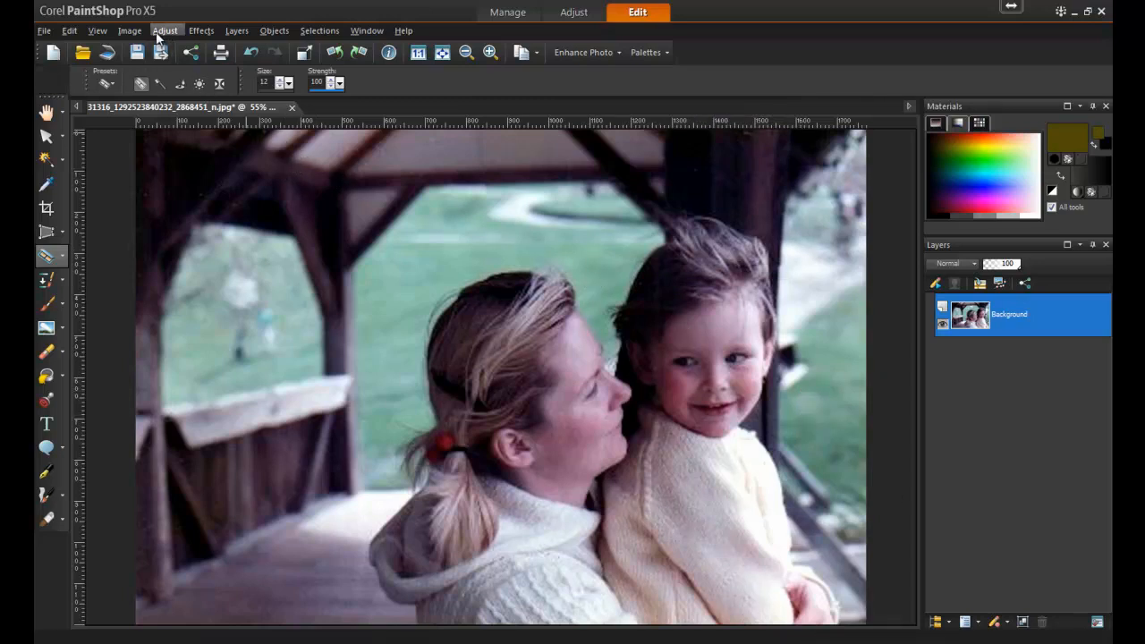
Step: Apply Hue/Saturation/Lightness with Saturation raised to 30 for more vivid colours
click(165, 31)
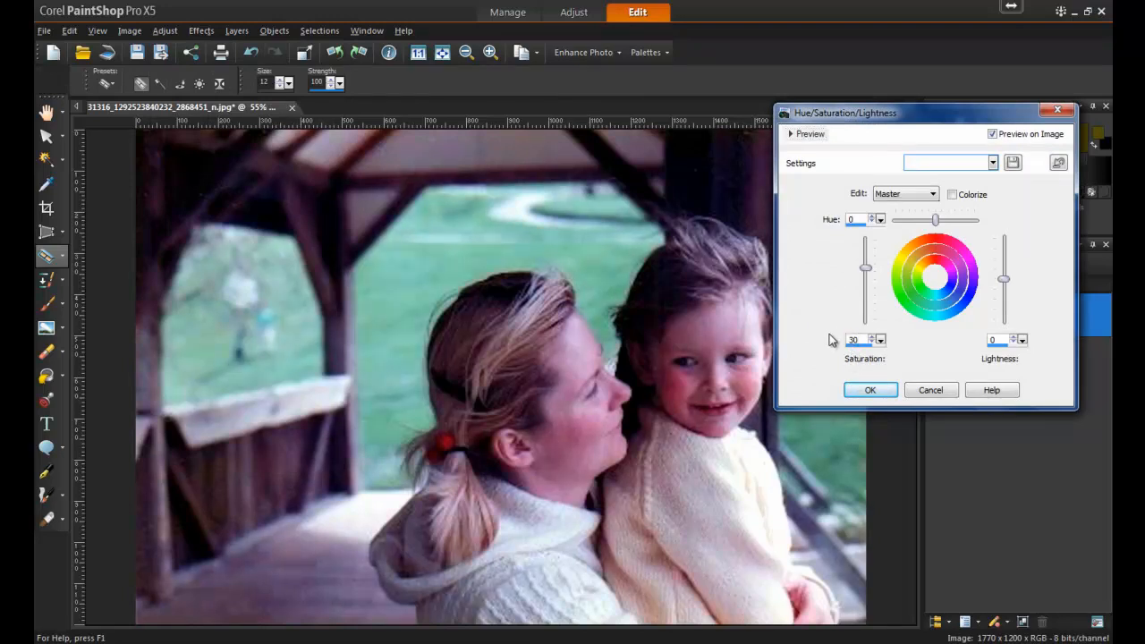
click(869, 390)
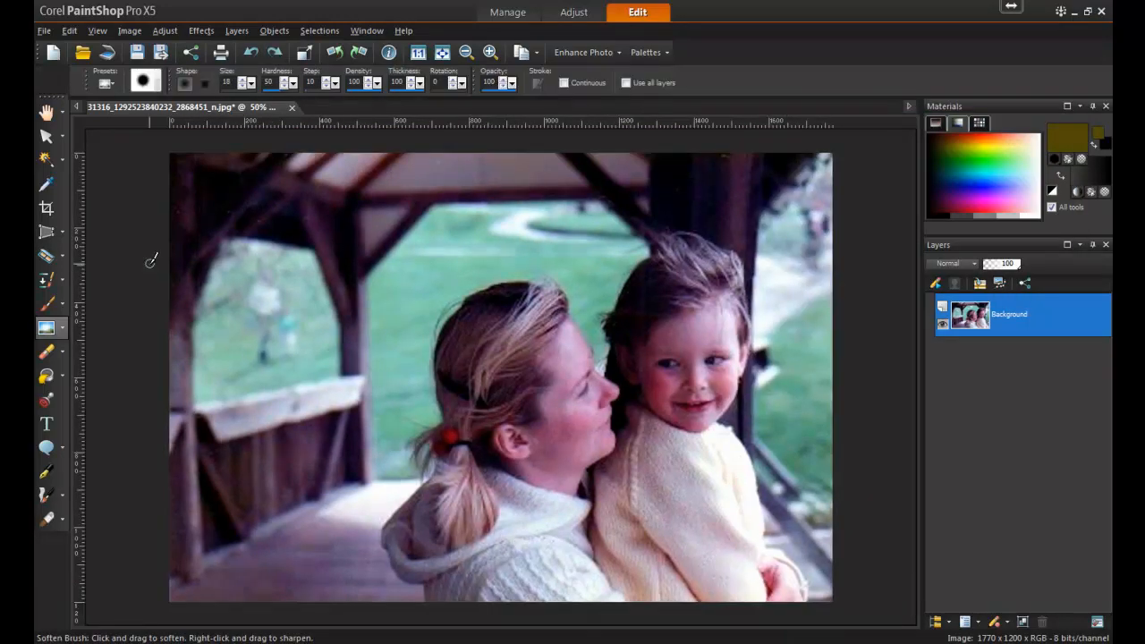
Step: Run Digital Noise Removal with default settings to smooth the grain on the faces
click(164, 30)
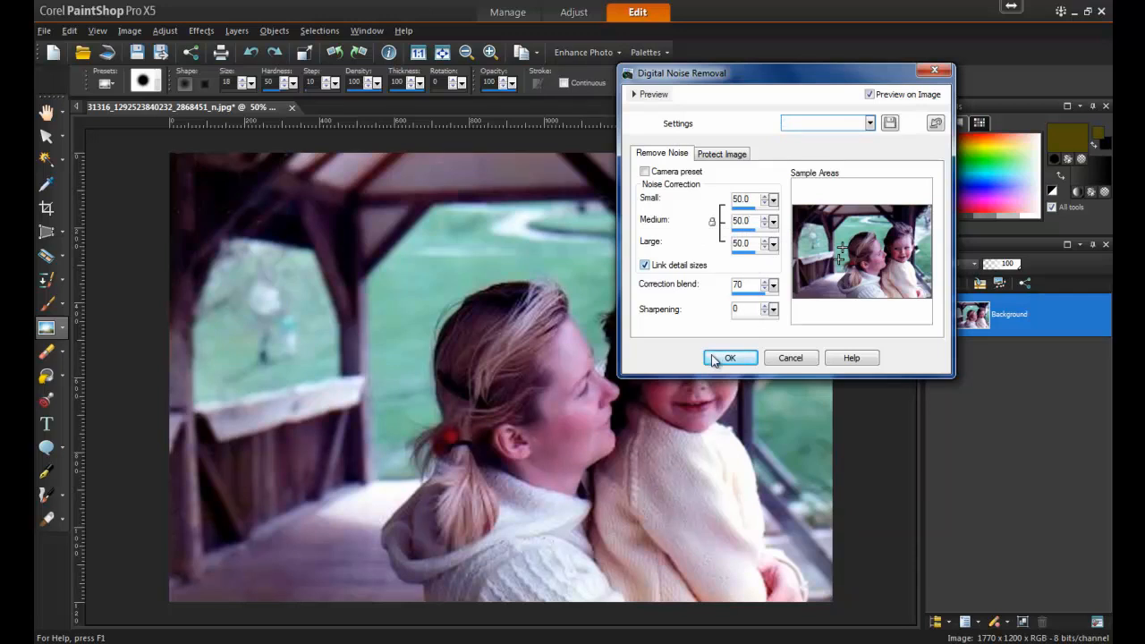
click(730, 358)
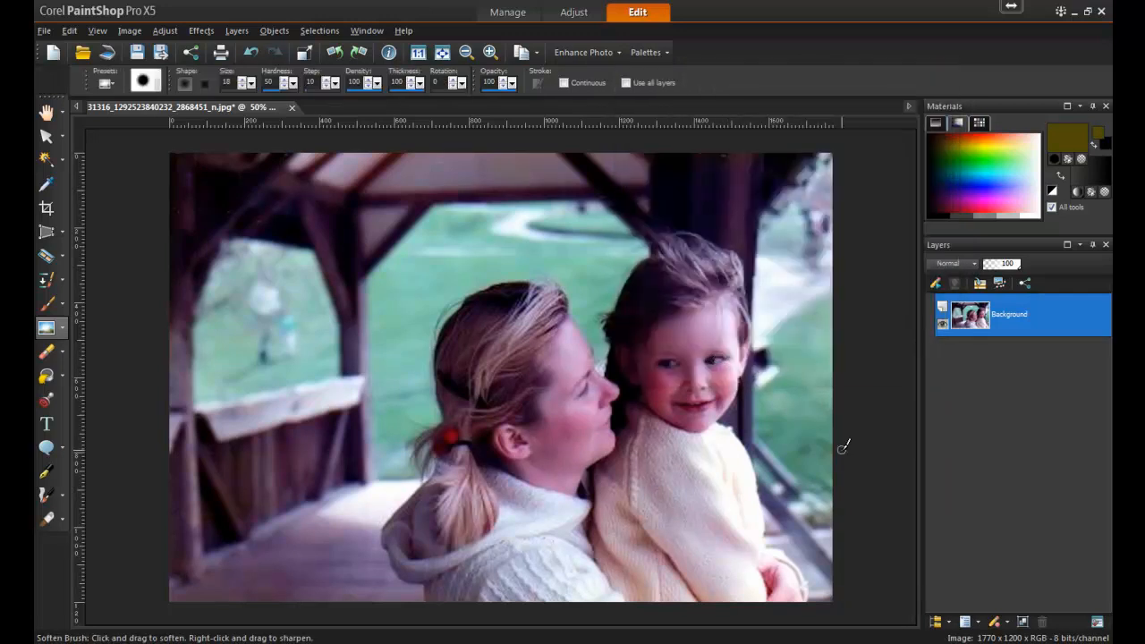
mouse_move(844, 438)
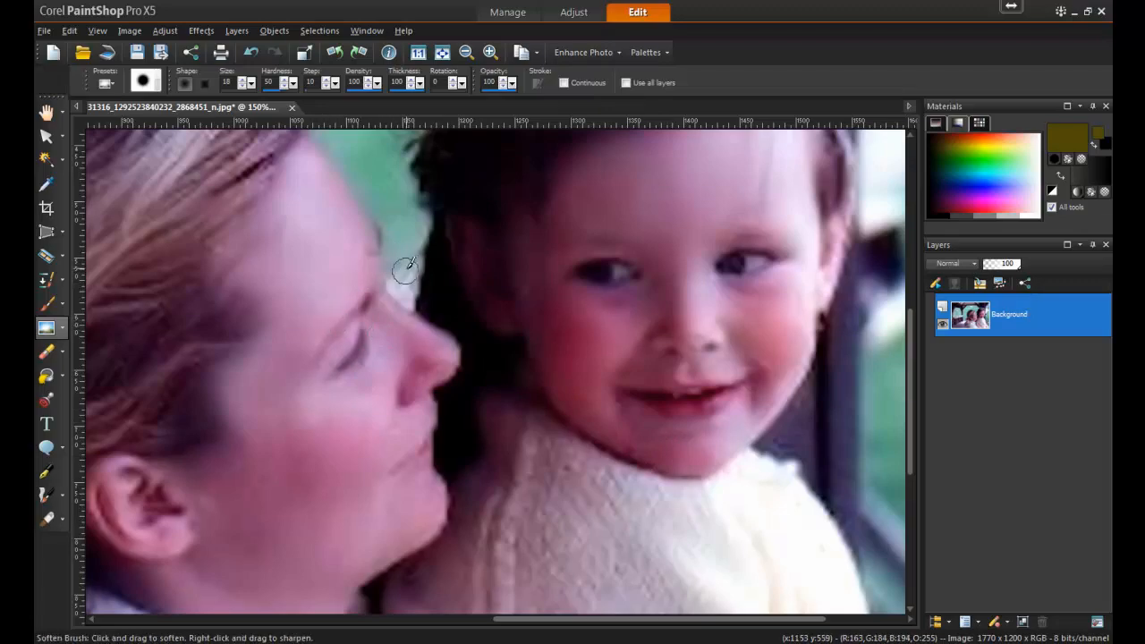
click(96, 30)
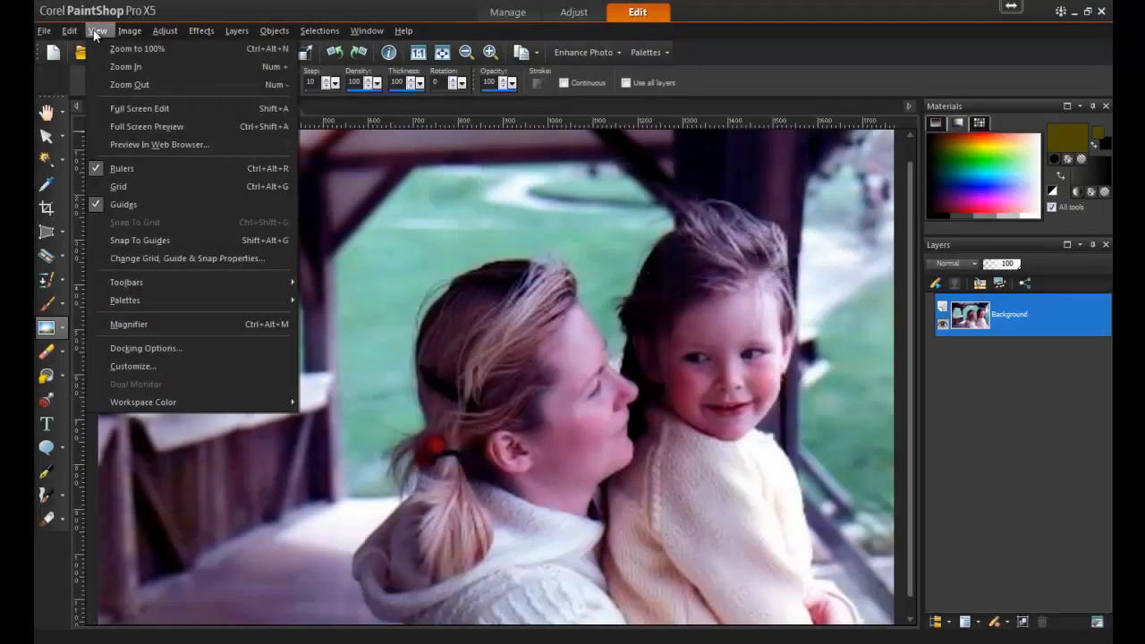
mouse_move(125, 300)
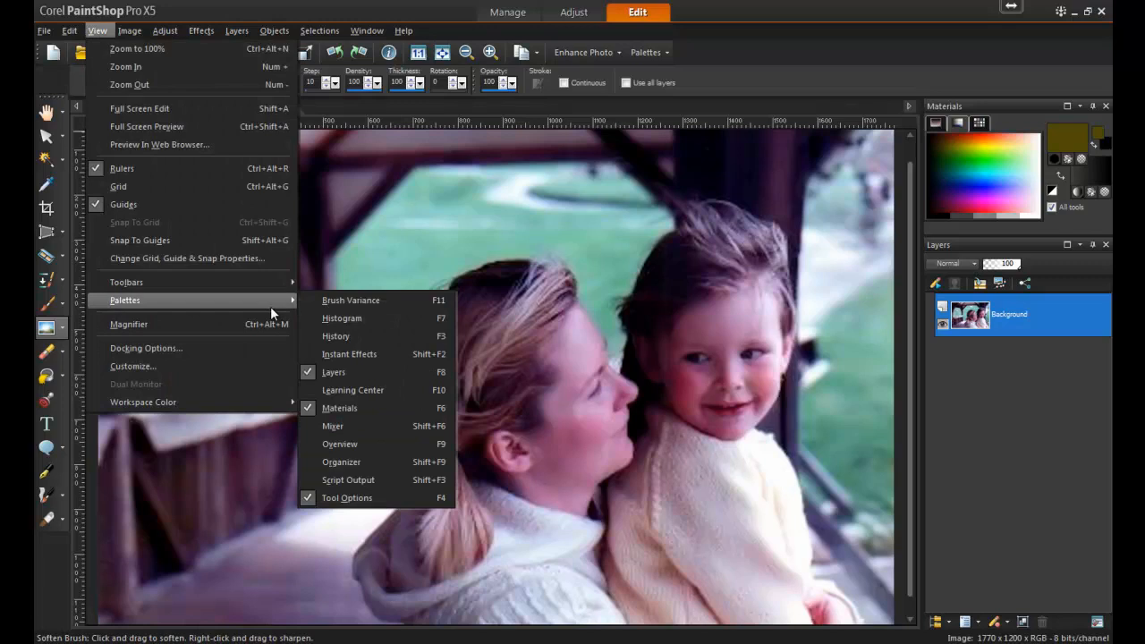
mouse_move(415, 401)
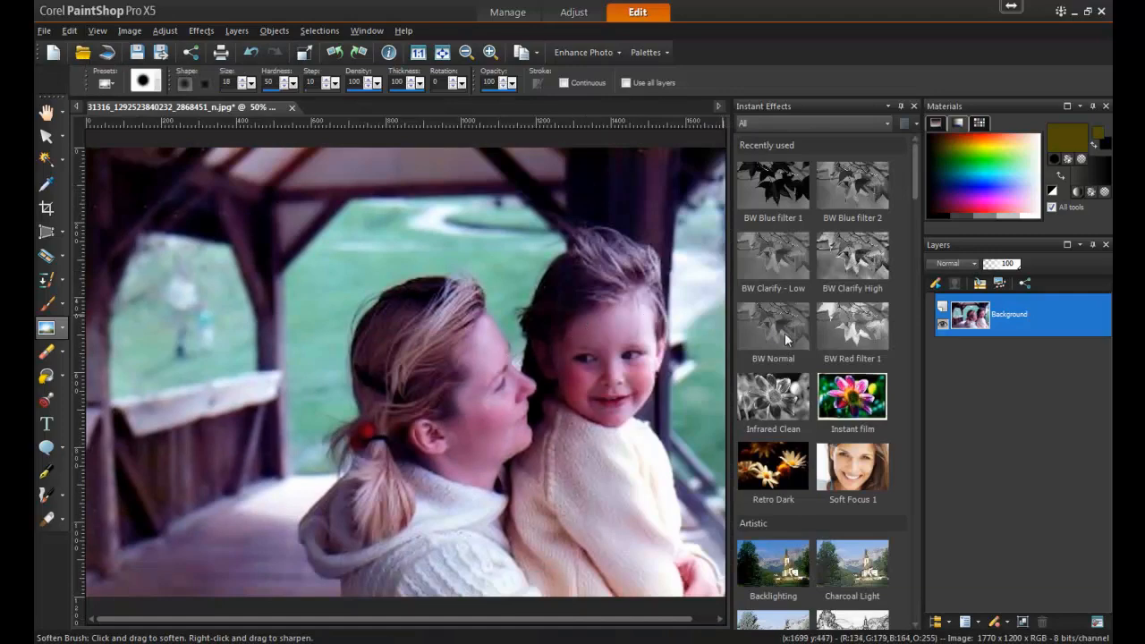
Step: Scroll the Instant Effects palette to Landscape and apply the Warm effect
scroll(down, 3)
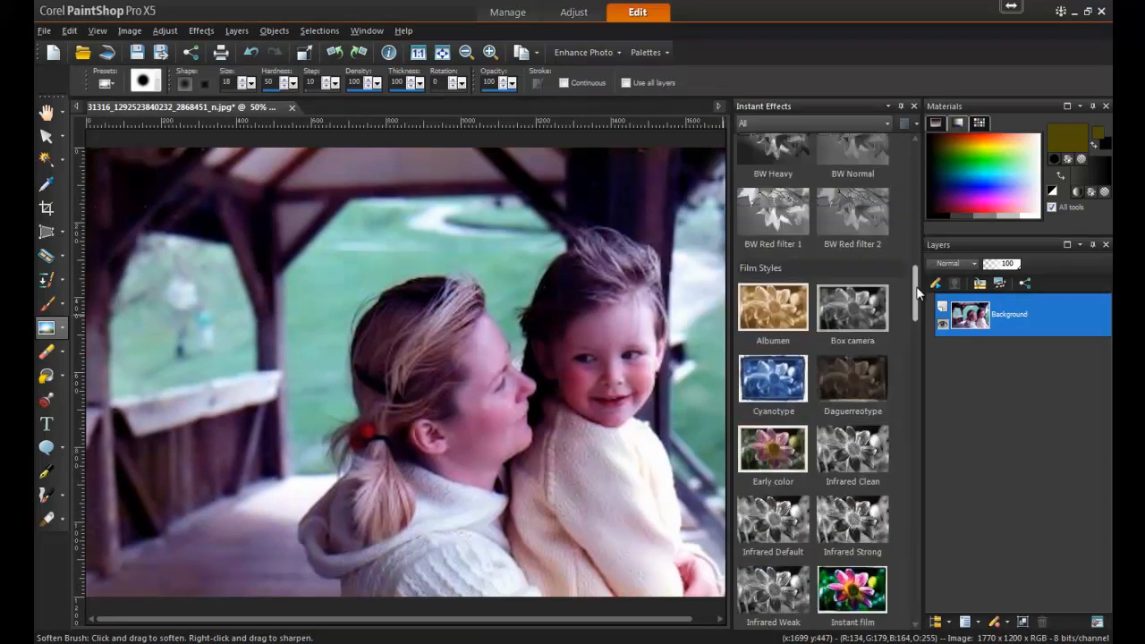
scroll(down, 3)
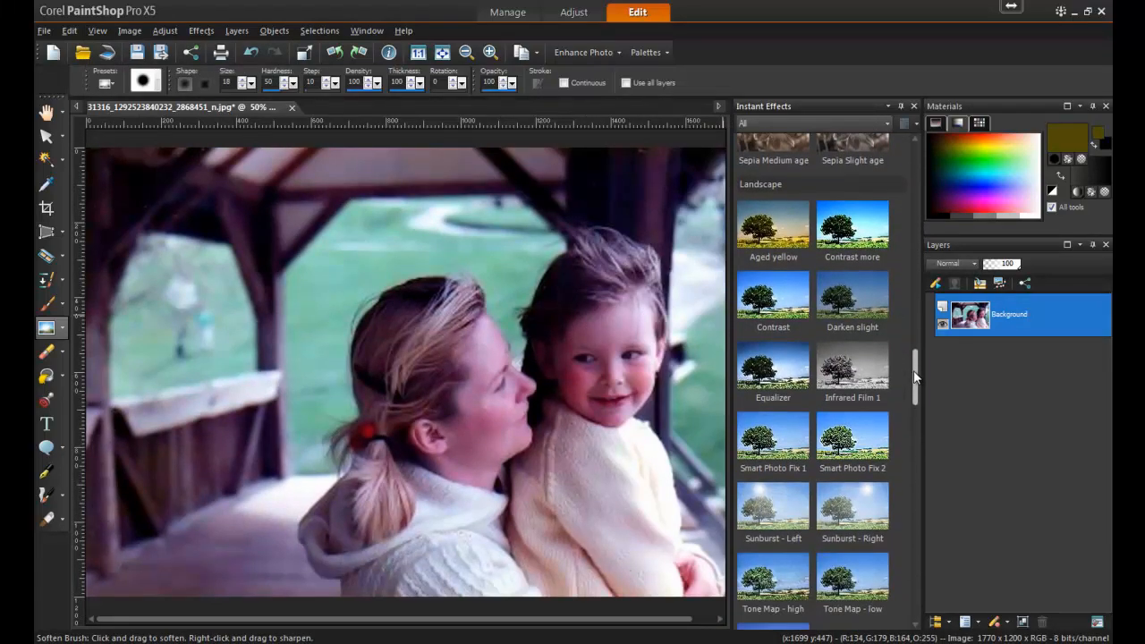
scroll(down, 3)
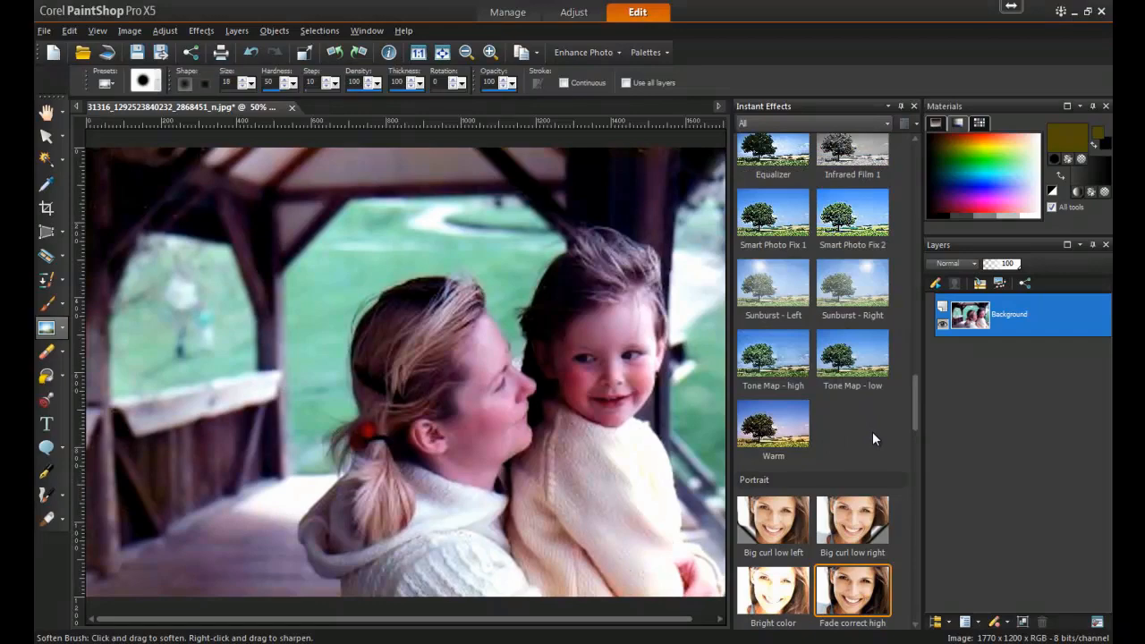
click(773, 422)
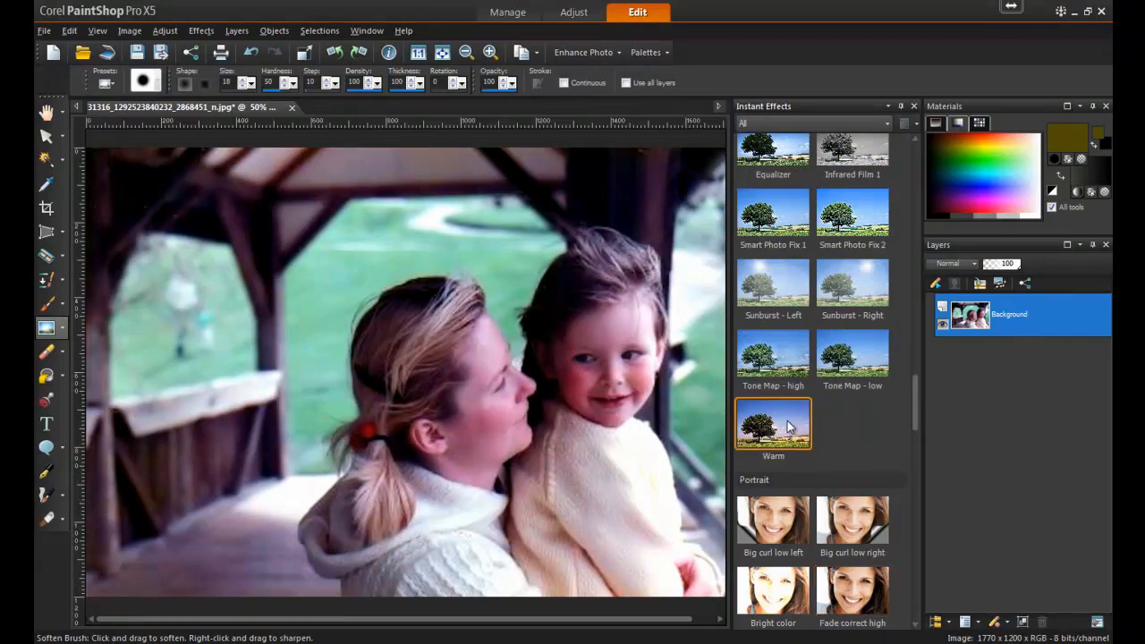